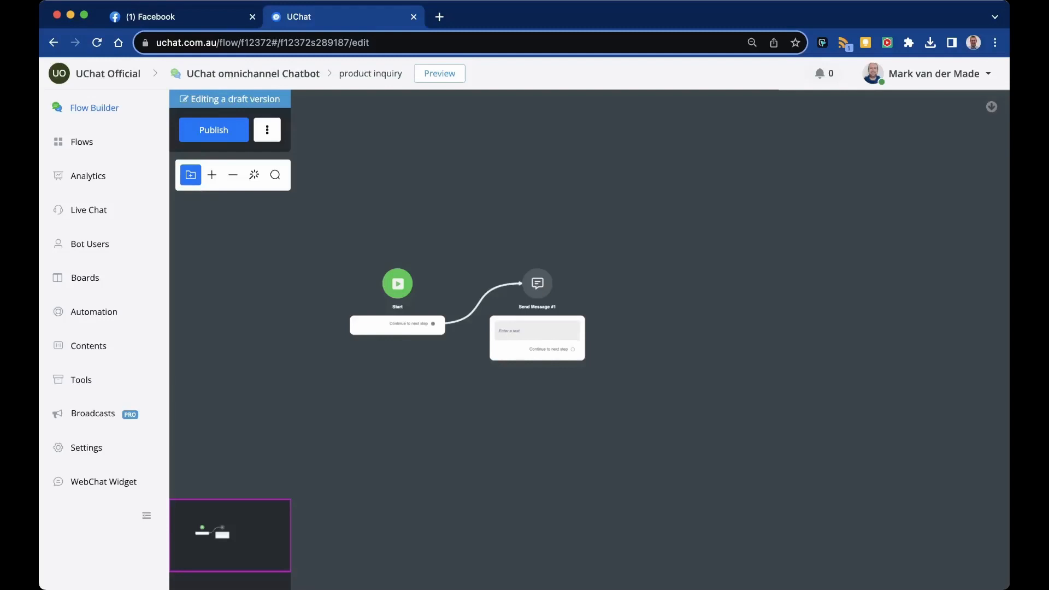
# Attach a WhatsApp Order Received trigger to the product inquiry flow's Start step.
pyautogui.click(397, 284)
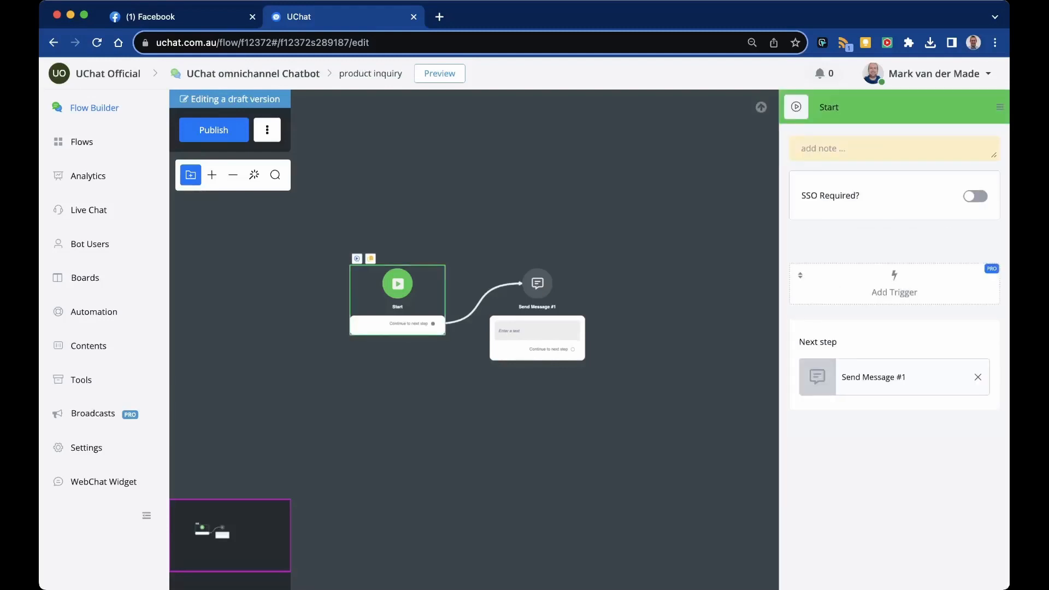
pyautogui.click(894, 292)
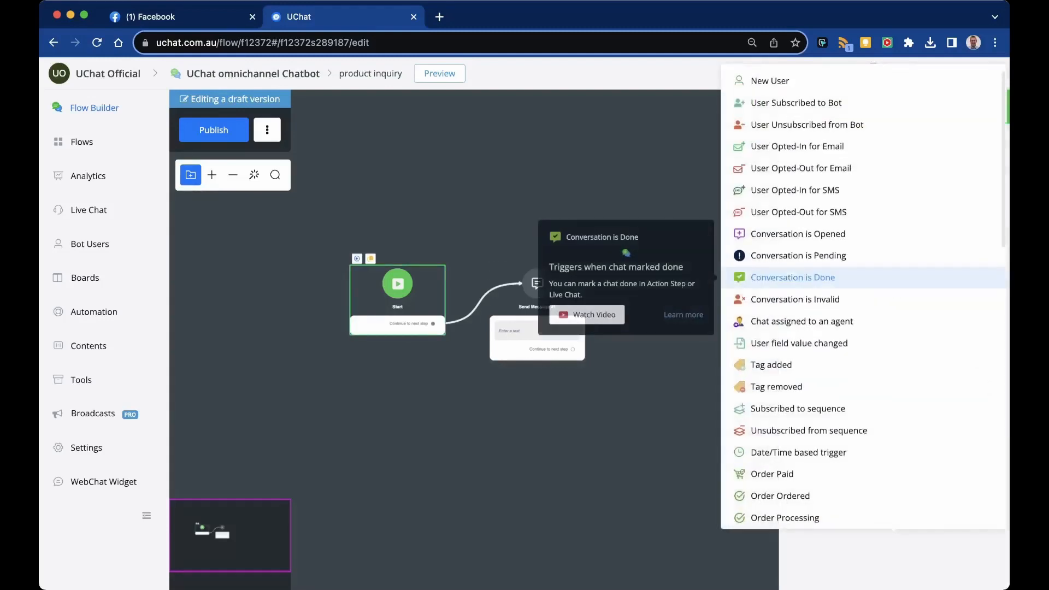
pyautogui.scroll(-3)
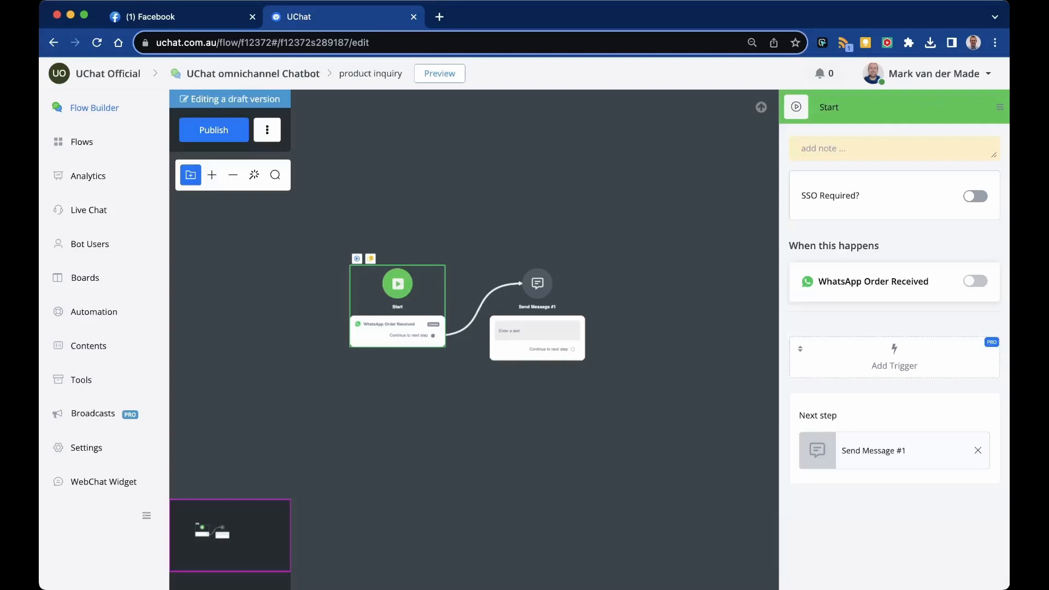
# Save the WhatsApp order message into a newly created user field named order_details.
pyautogui.click(873, 281)
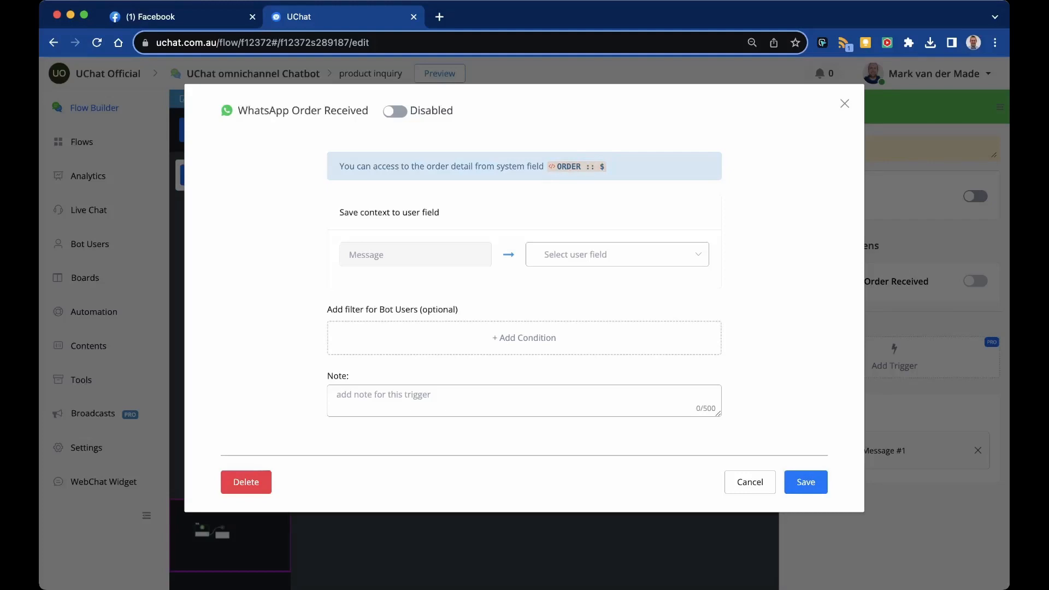
pyautogui.click(617, 254)
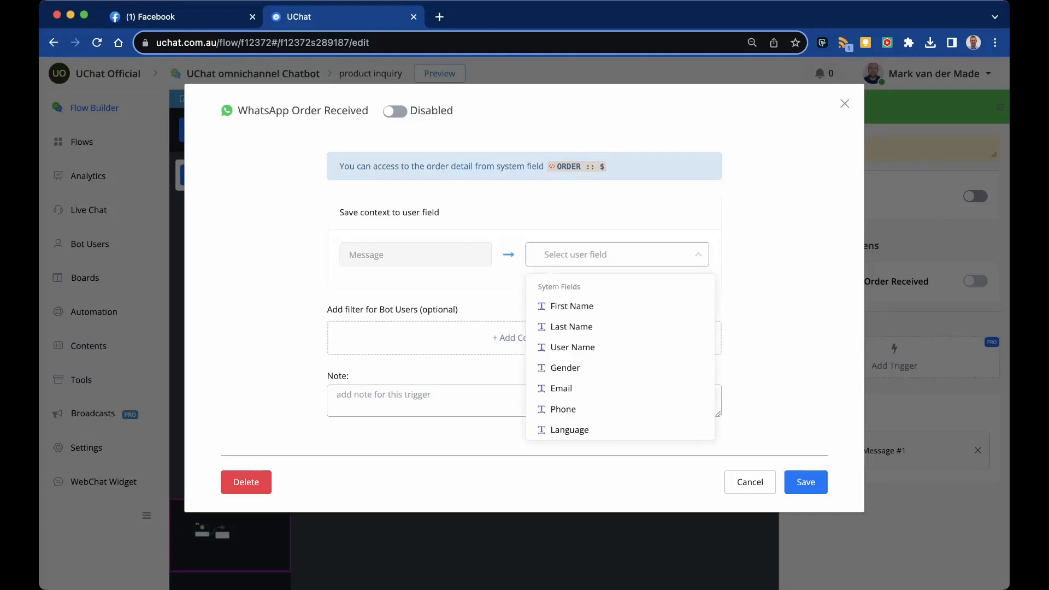
pyautogui.write('order_')
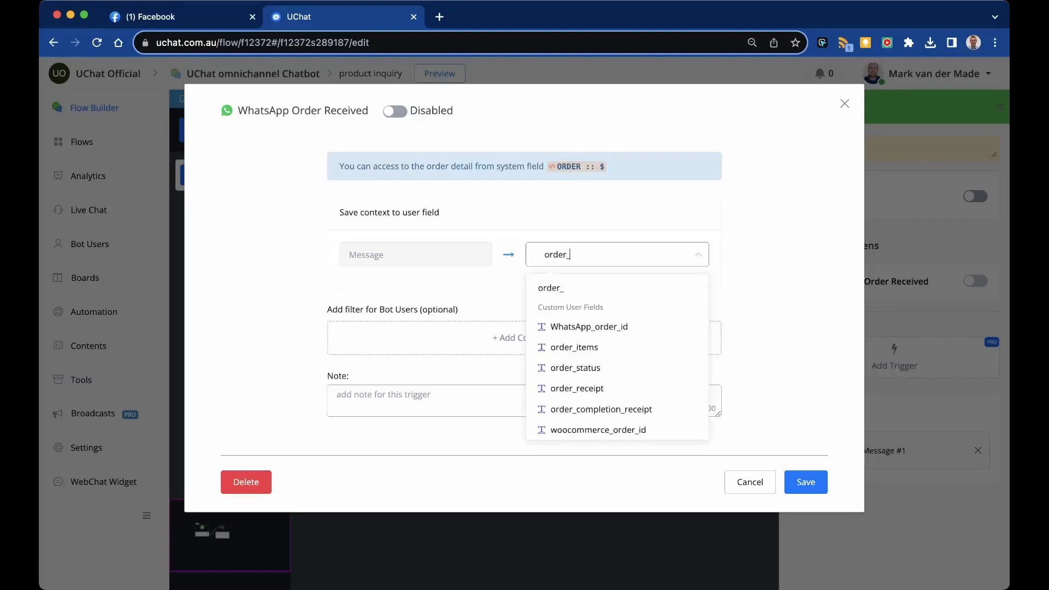
pyautogui.write('details')
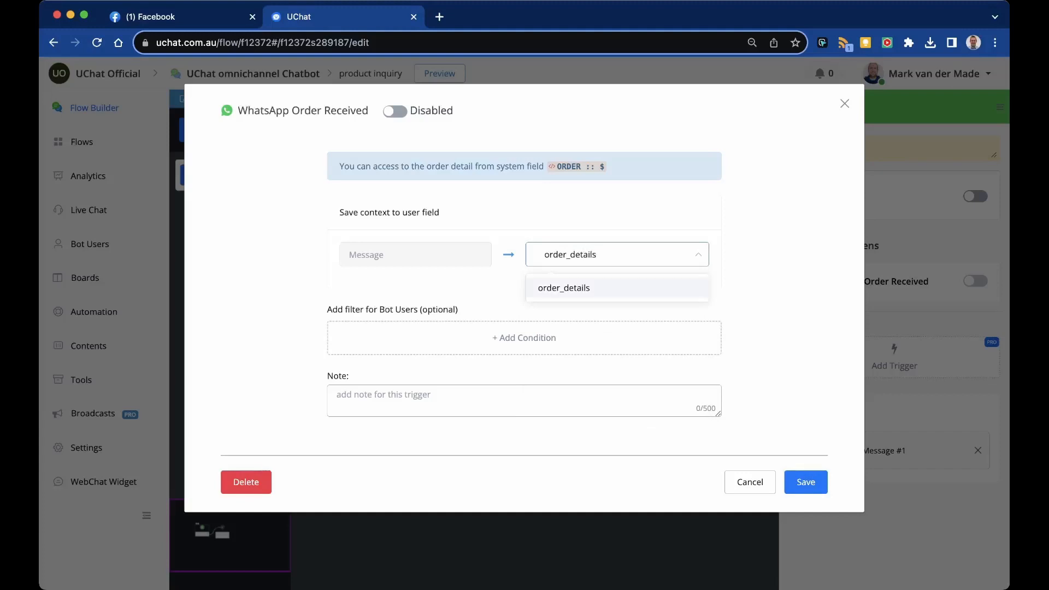
pyautogui.click(564, 288)
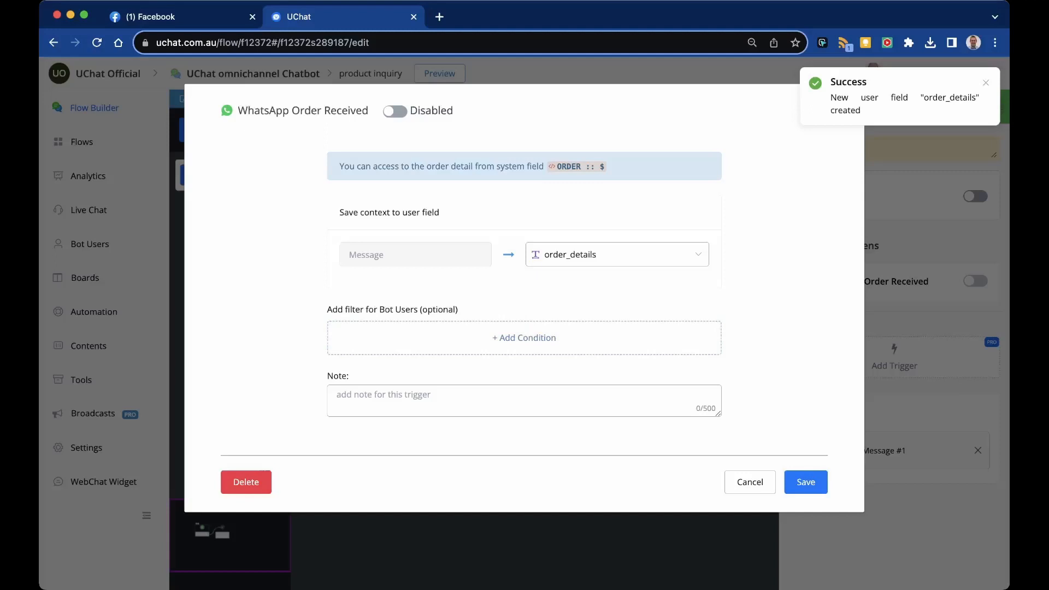
pyautogui.click(806, 482)
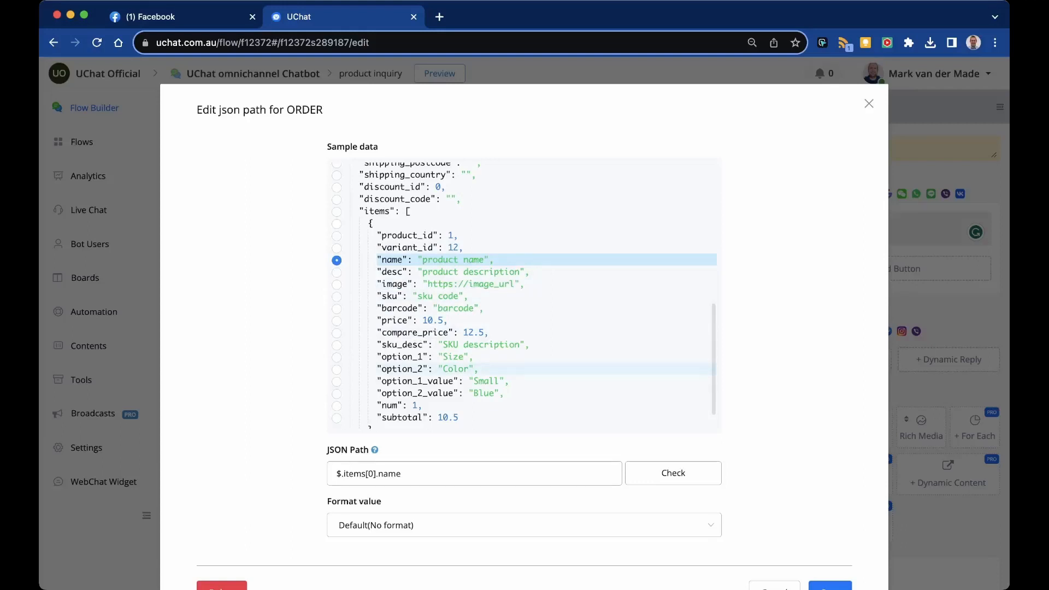
# Insert ORDER :: $.items[0].name after 'You ordered :' in Send Message #1.
pyautogui.scroll(-3)
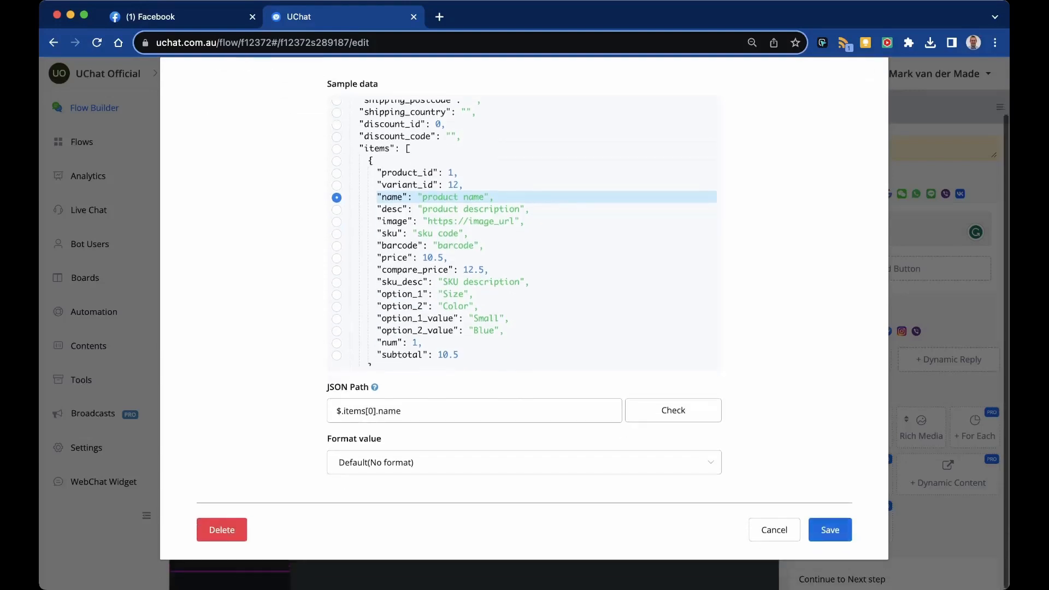
pyautogui.click(830, 530)
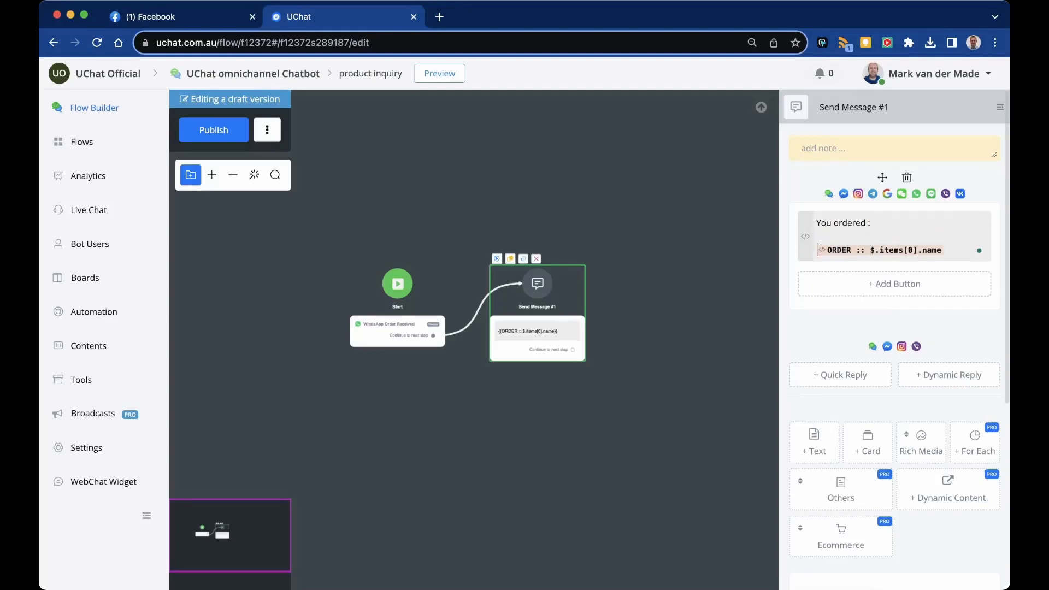
# Label 'Product name:' and add Subtotal ($.subtotal) and Total ($.total_price) lines from ORDER.
pyautogui.write('Product name:')
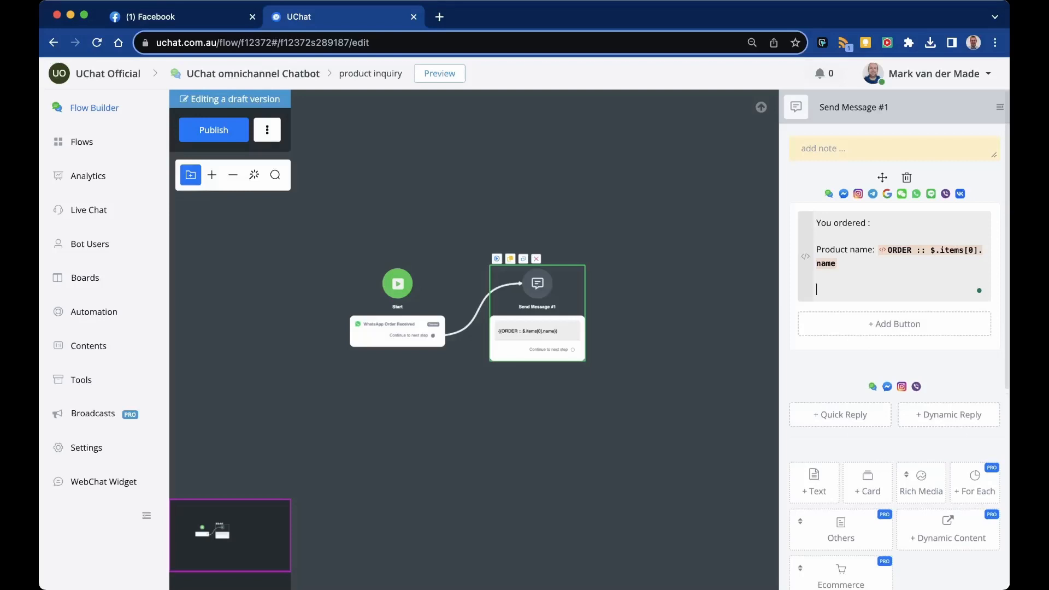
pyautogui.write('Subtotal')
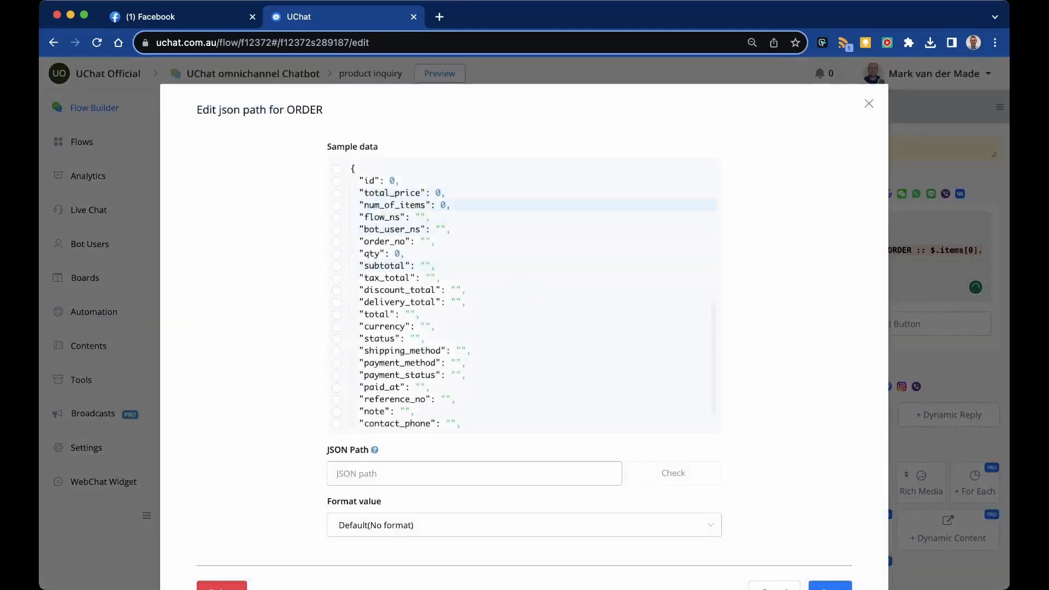
pyautogui.click(337, 265)
pyautogui.write('T')
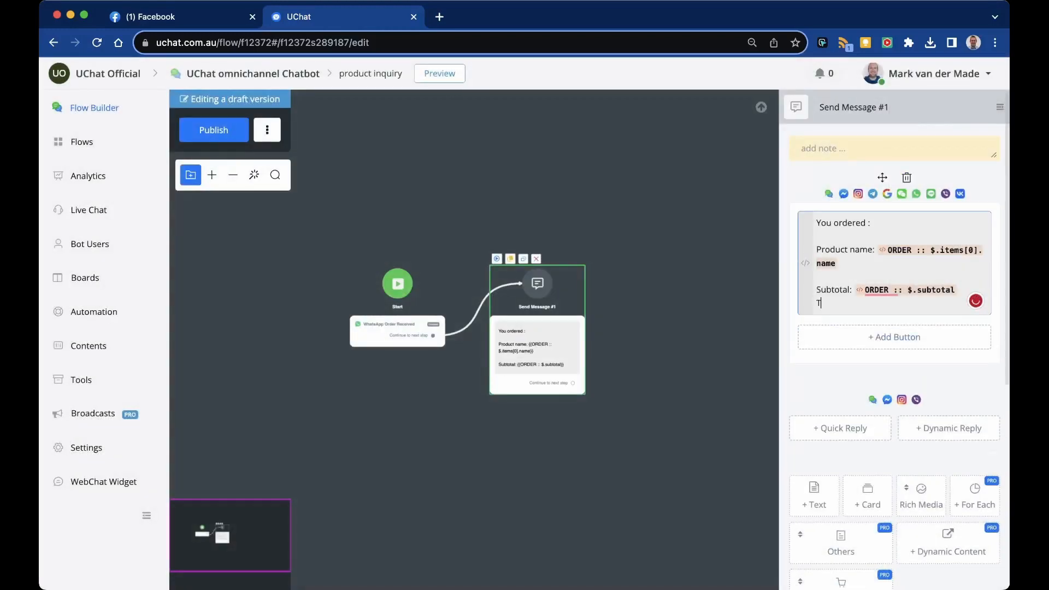
pyautogui.write('otal: order')
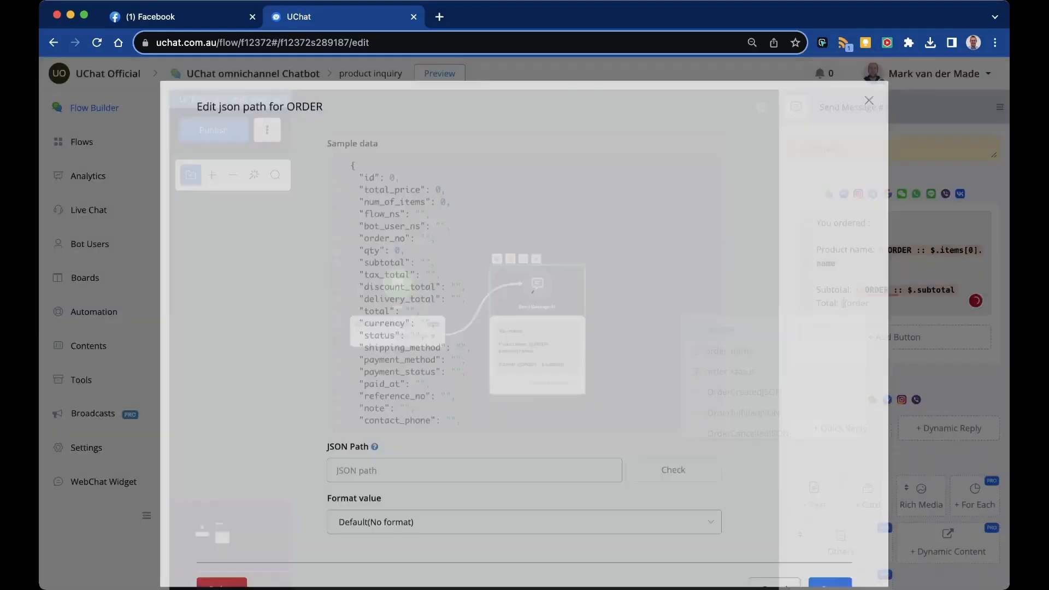
pyautogui.click(337, 193)
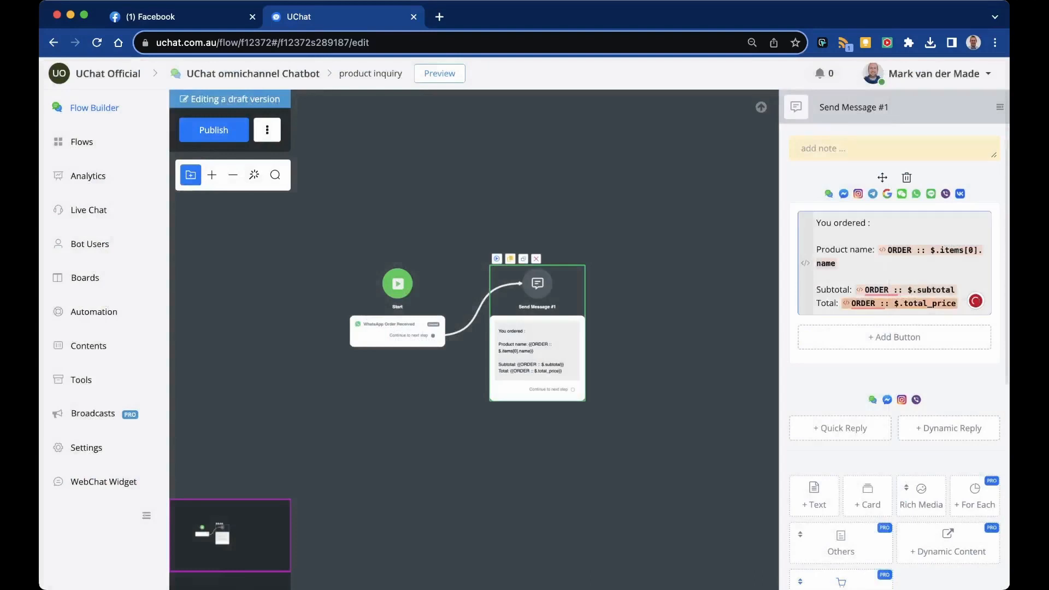
# End the message with 'Your order id:' showing ORDER :: $.id, and publish the flow.
pyautogui.write('Your')
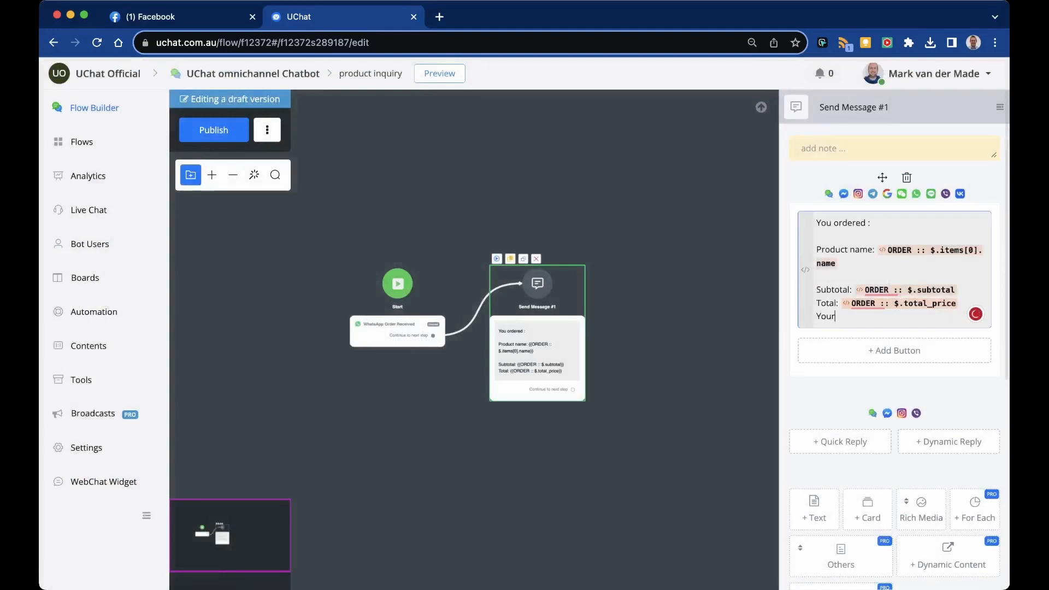
pyautogui.write('order id:')
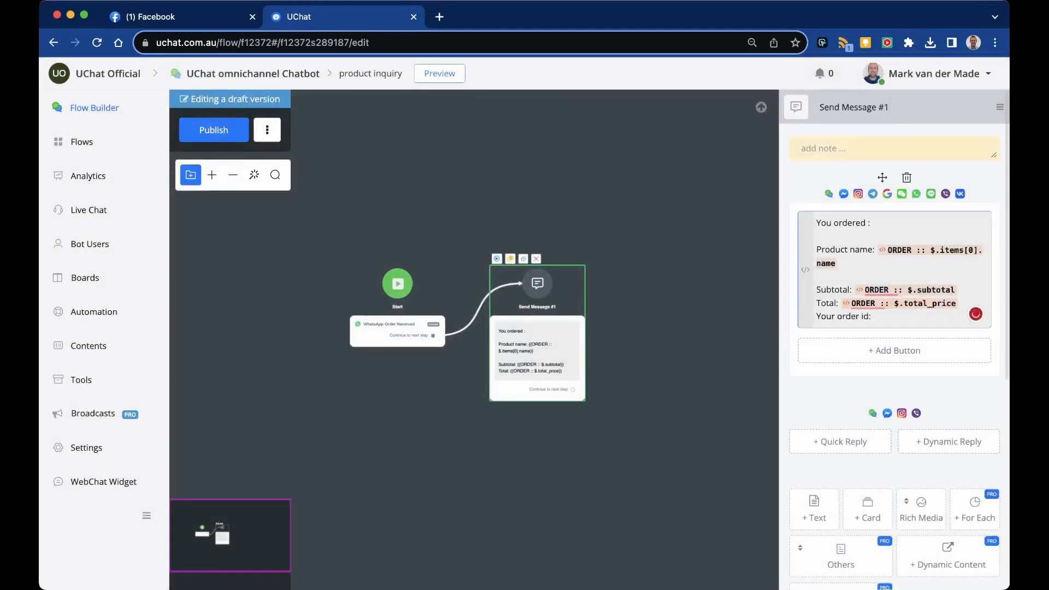
pyautogui.write('{{ord')
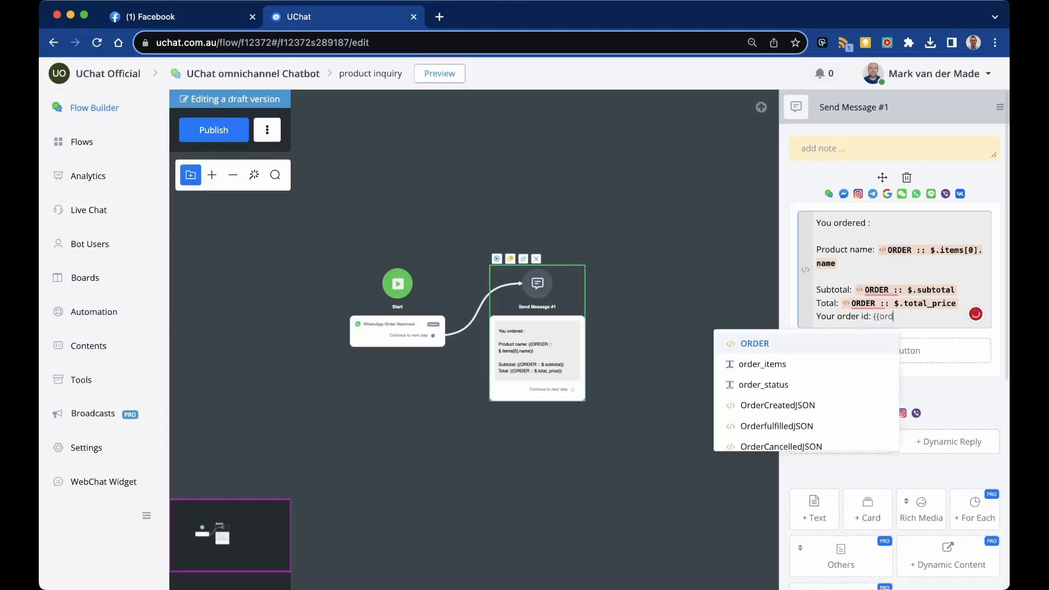
pyautogui.click(753, 344)
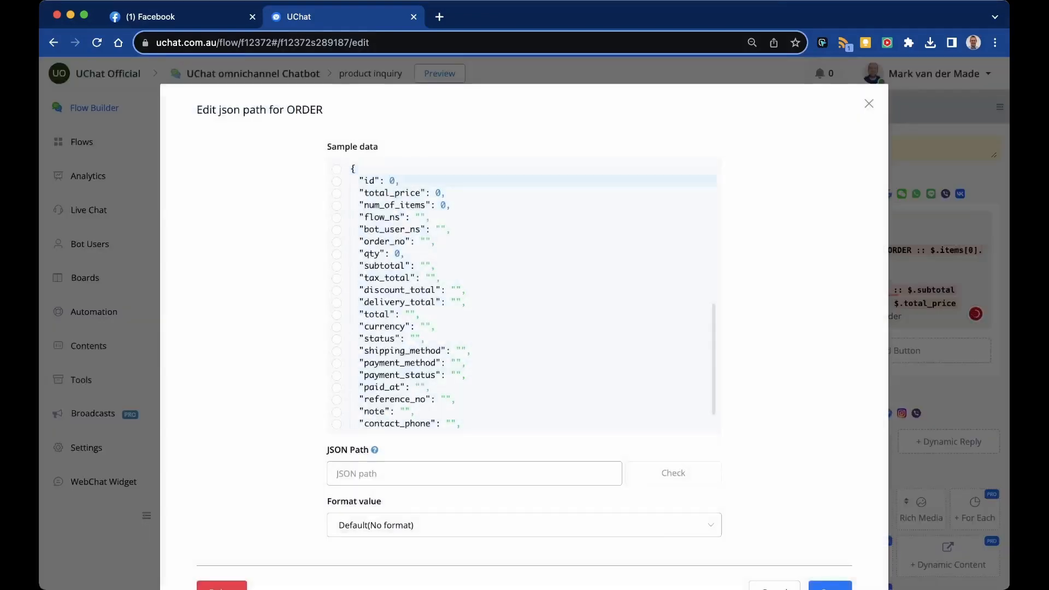
pyautogui.click(868, 103)
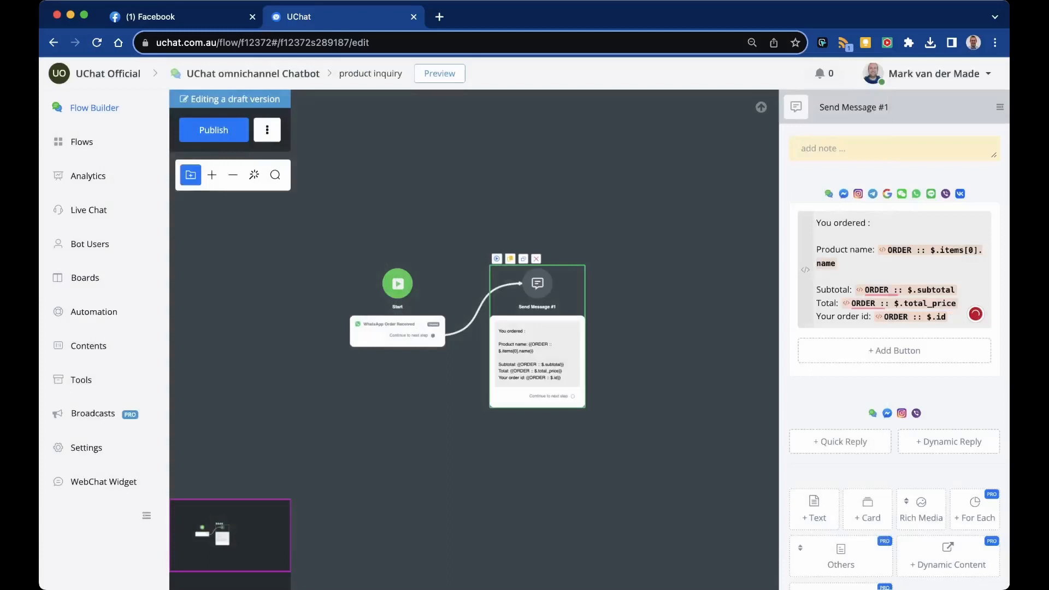
pyautogui.click(213, 129)
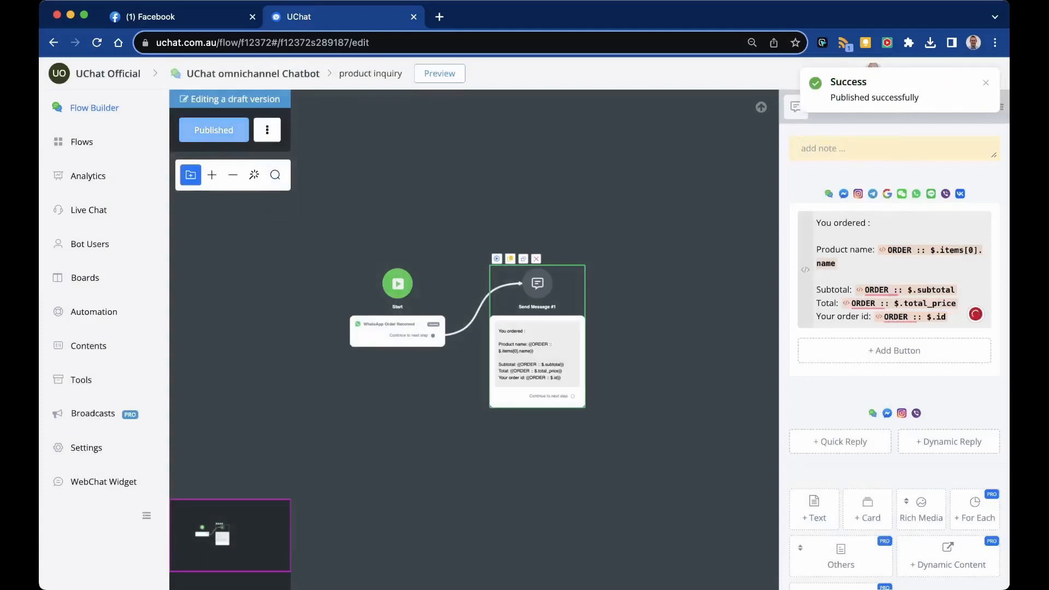
# Close the Send Message #1 side panel, leaving the published flow on the canvas.
pyautogui.click(397, 284)
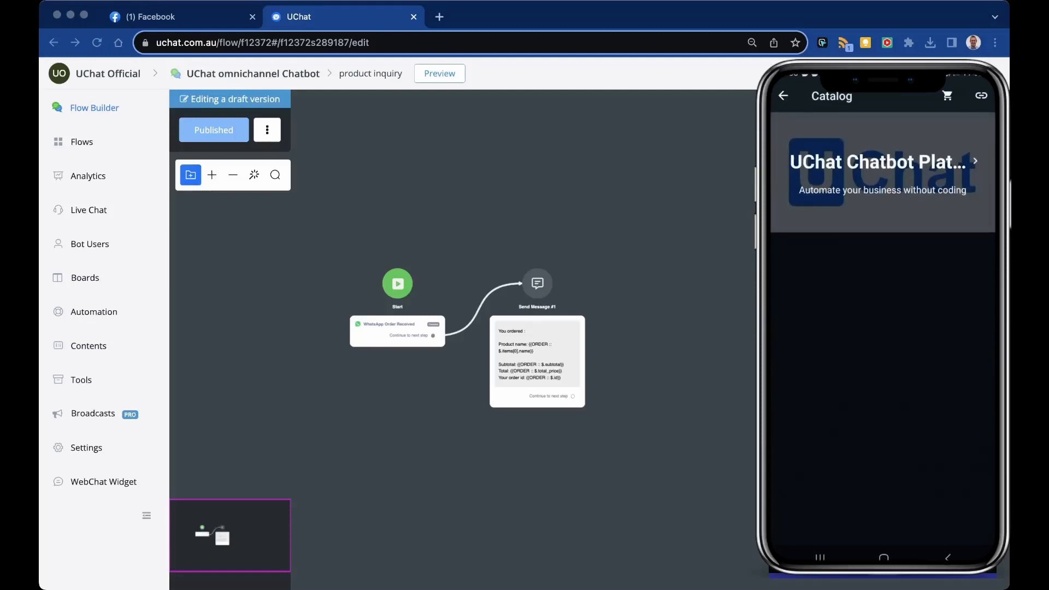
# Add Rucksack Travel (A$48.96) to the WhatsApp cart and place the order.
pyautogui.scroll(-3)
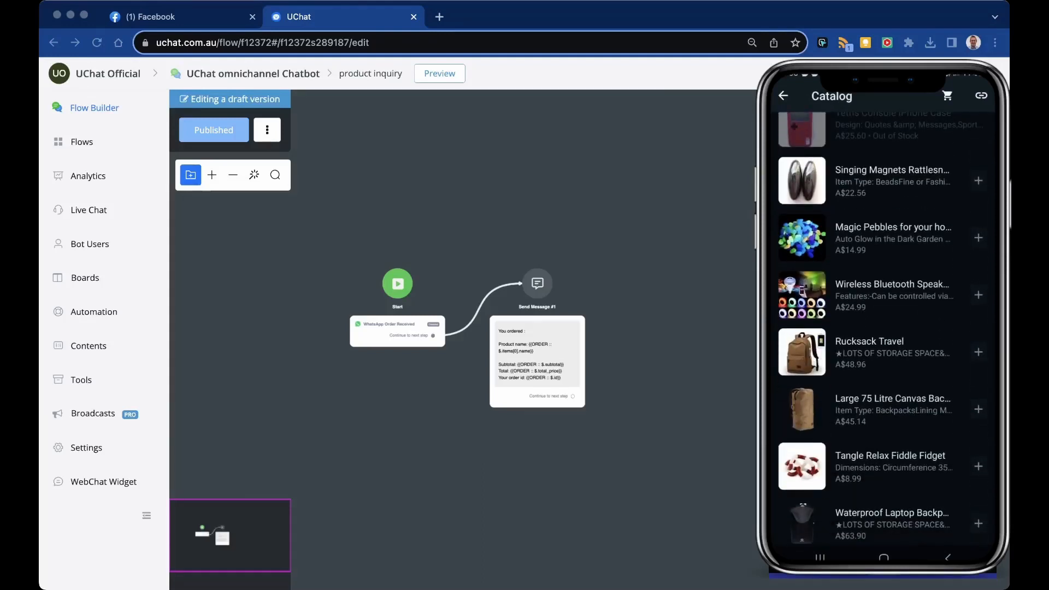
pyautogui.click(869, 352)
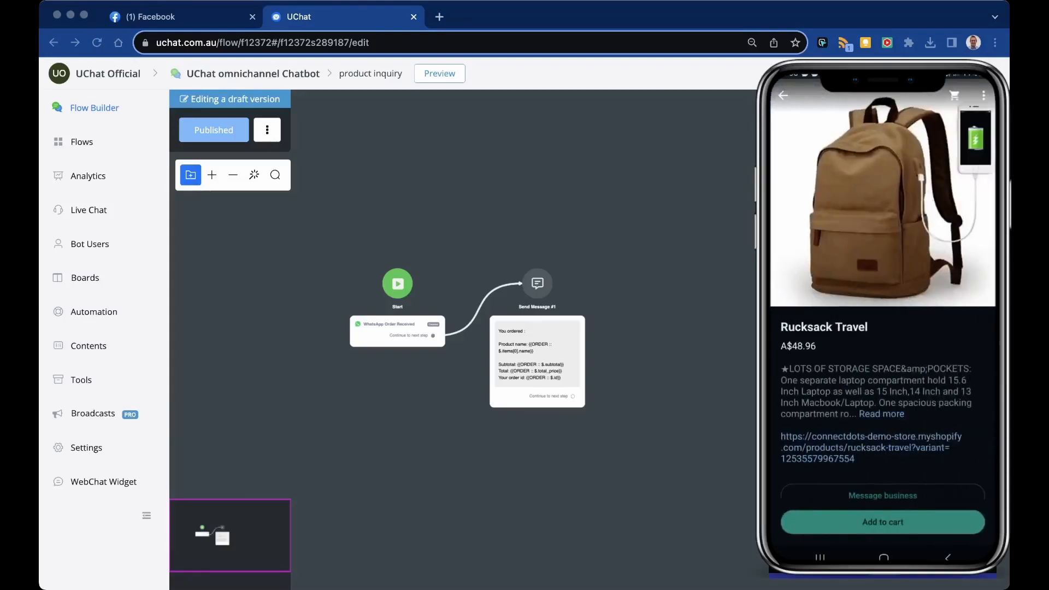
pyautogui.click(882, 522)
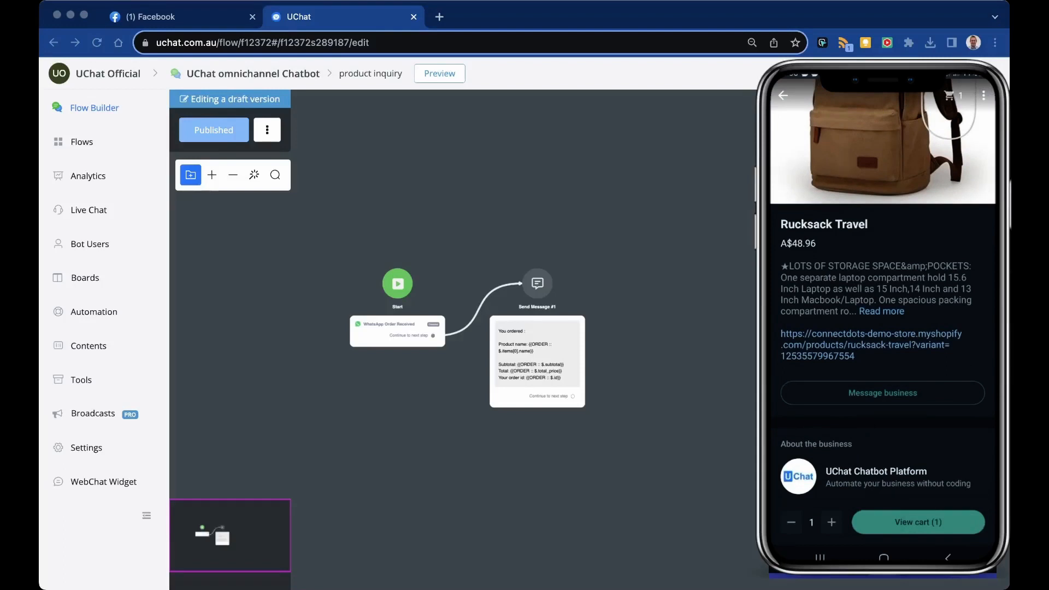
pyautogui.click(917, 523)
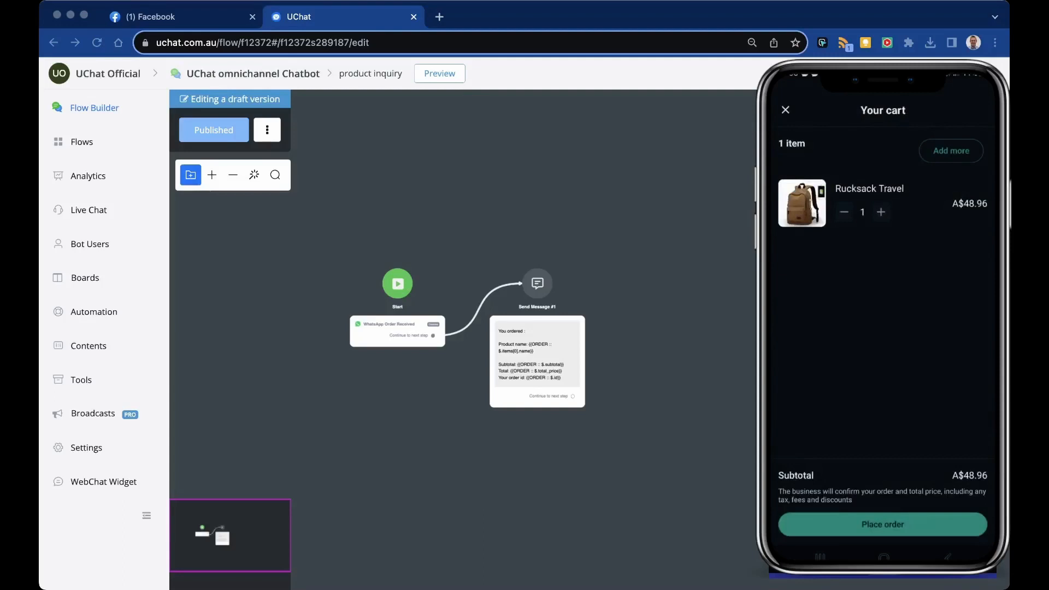
pyautogui.click(883, 524)
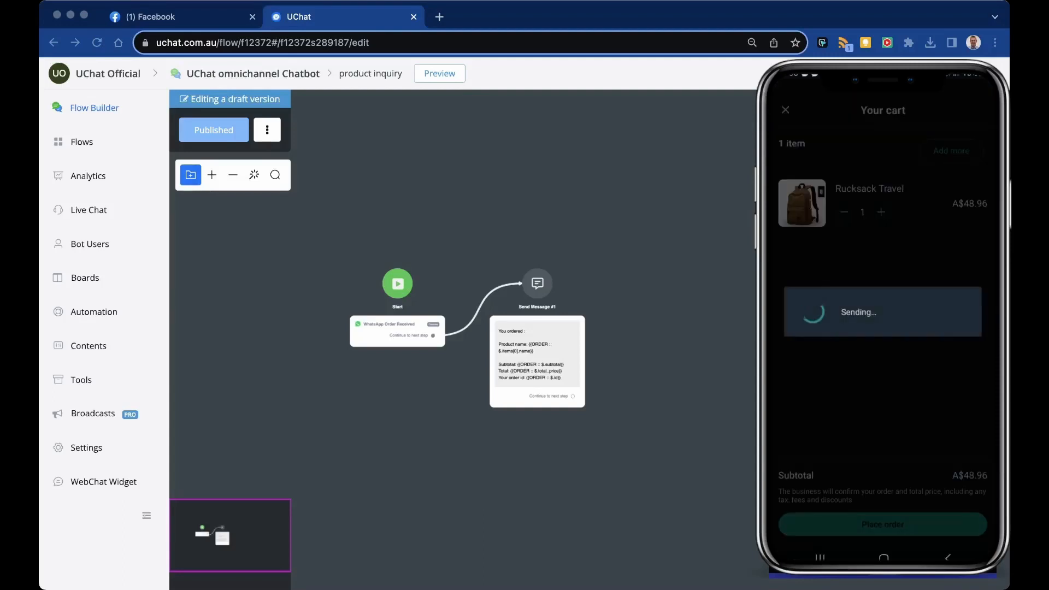